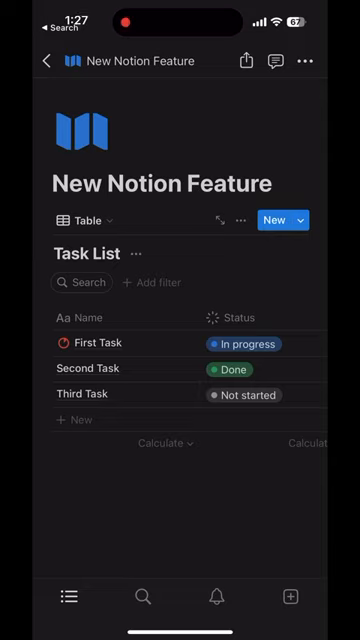
# Search the page-icon chooser for "circle" to pick a Harvey Ball progress icon for a task.
pyautogui.click(82, 130)
pyautogui.write('c')
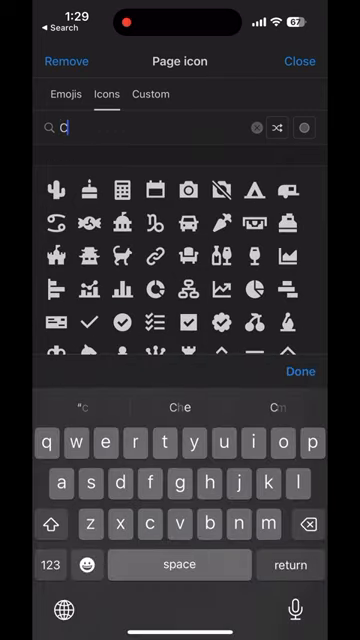
pyautogui.write('ircle')
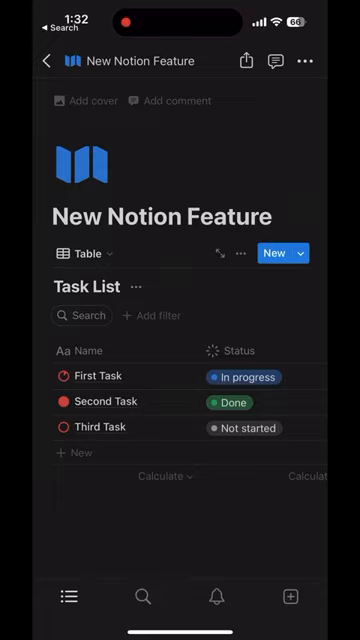
# Browse the circle icons for the First Task page, then move on to the YouTube channel's Videos list.
pyautogui.click(100, 376)
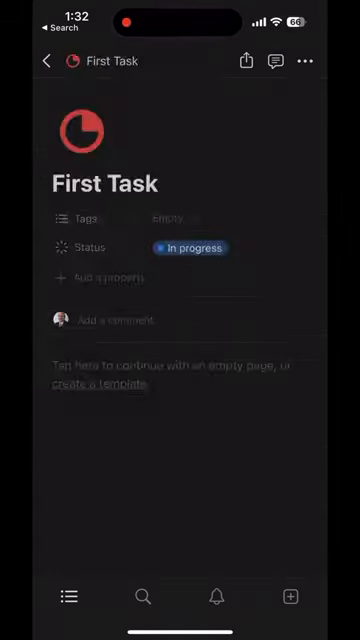
pyautogui.click(44, 60)
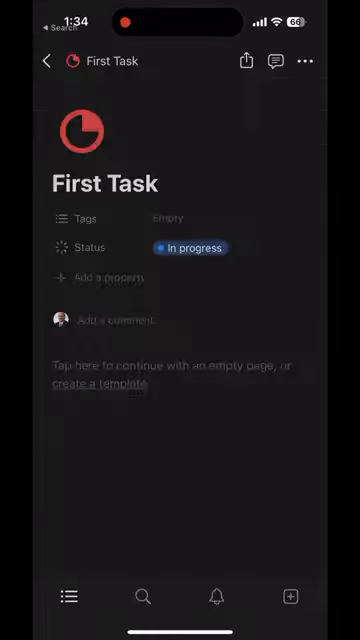
pyautogui.click(82, 132)
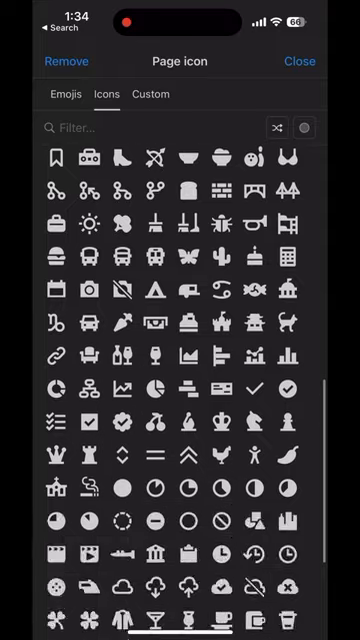
pyautogui.scroll(-3)
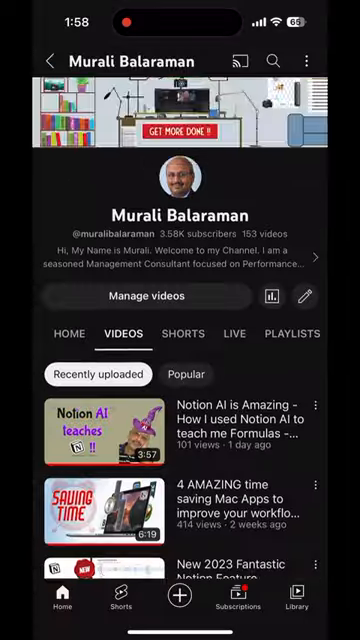
pyautogui.scroll(-3)
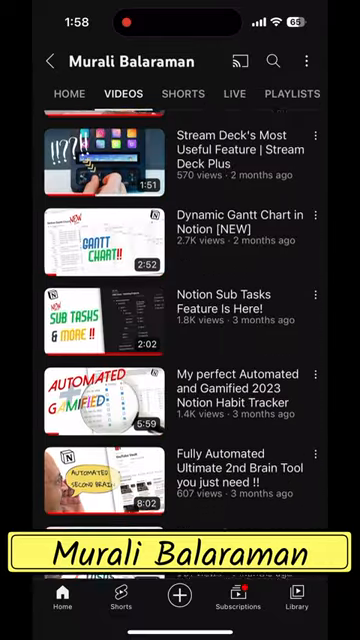